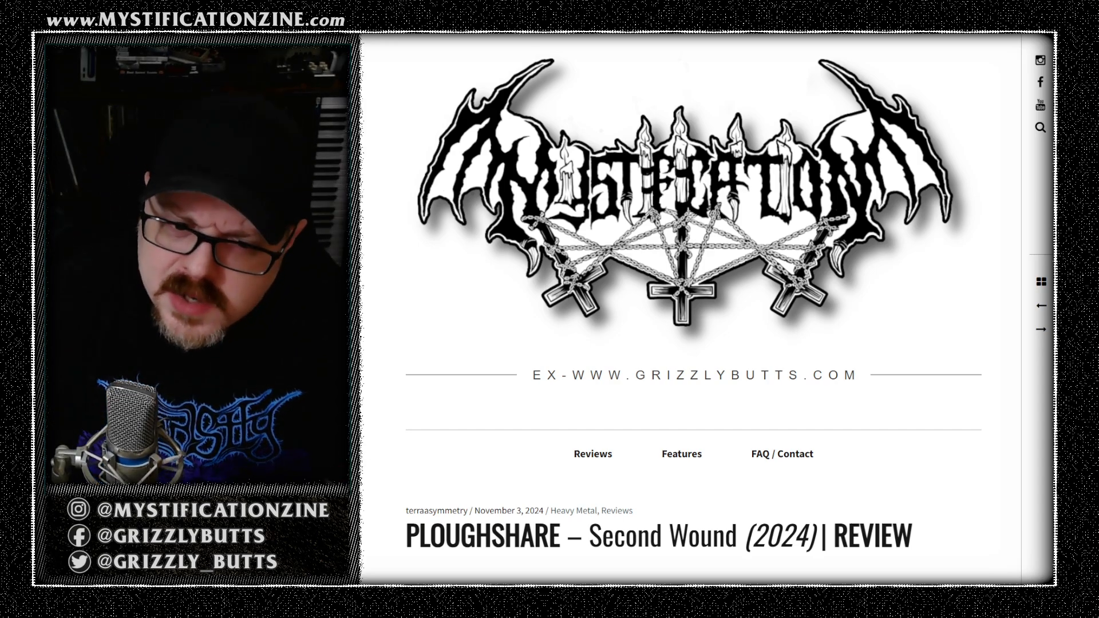
{"action": "scroll", "scroll_direction": "down", "scroll_amount": 3}
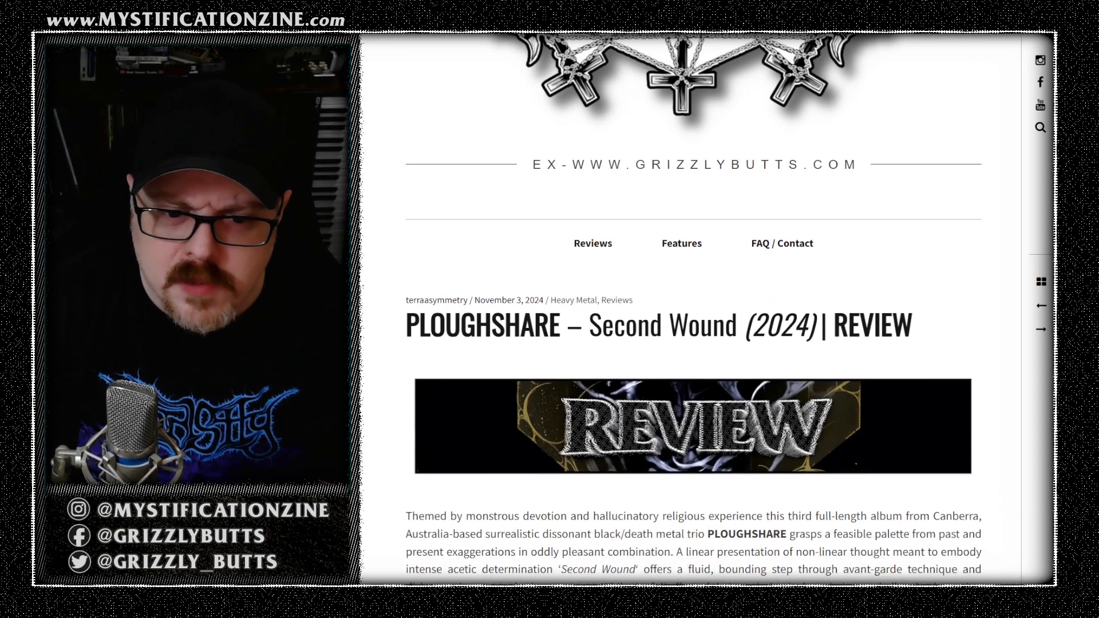
{"action": "scroll", "scroll_direction": "down", "scroll_amount": 3}
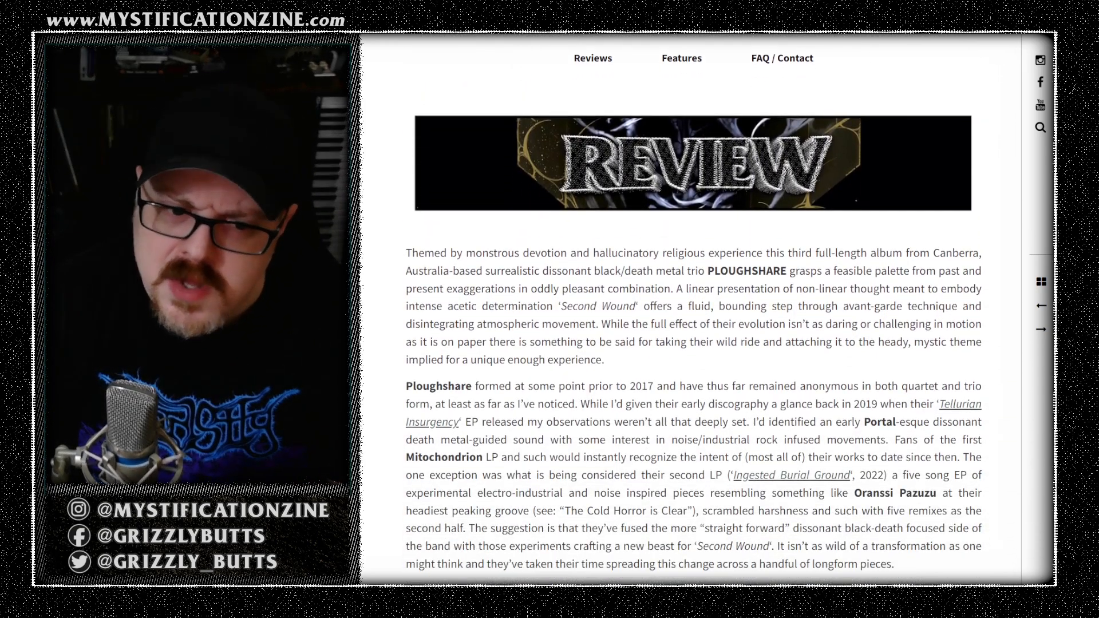
{"action": "scroll", "scroll_direction": "down", "scroll_amount": 3}
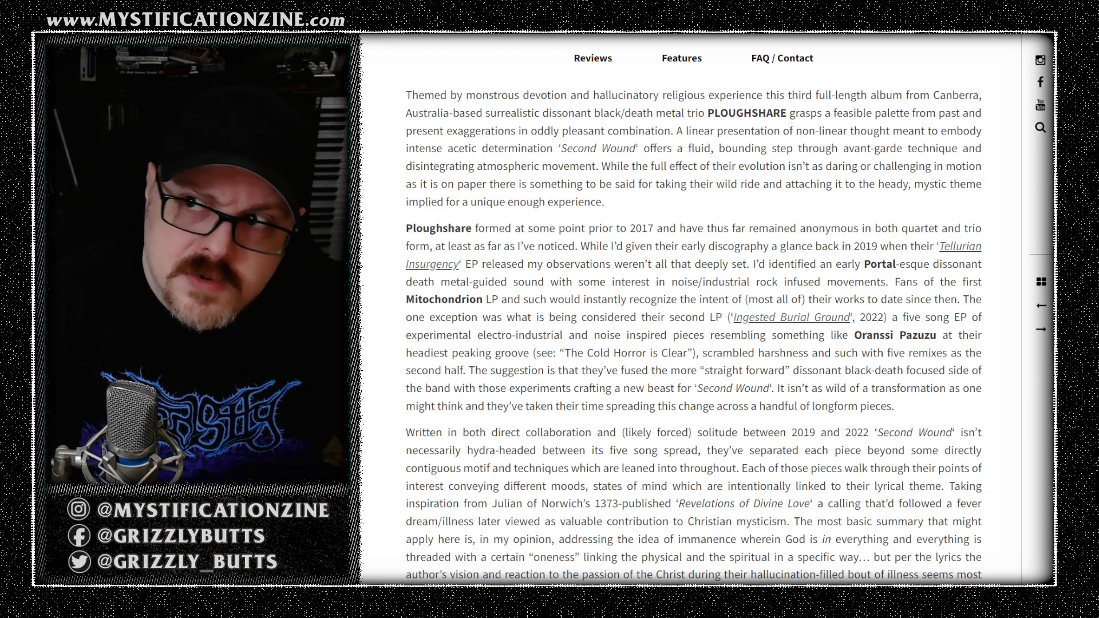
{"action": "scroll", "scroll_direction": "down", "scroll_amount": 3}
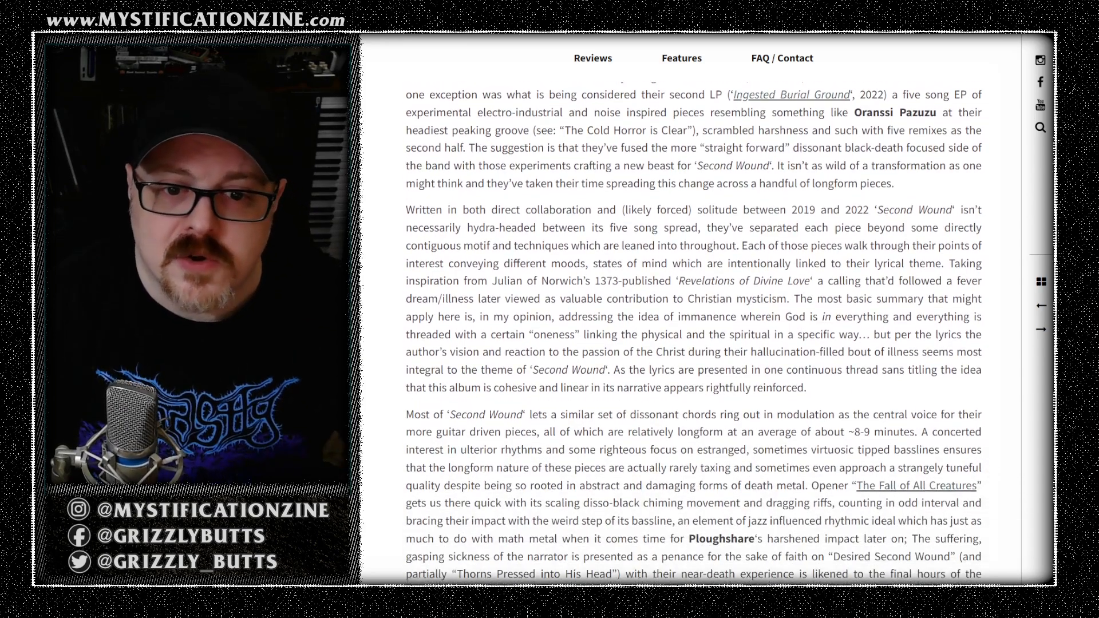
{"action": "scroll", "scroll_direction": "down", "scroll_amount": 3}
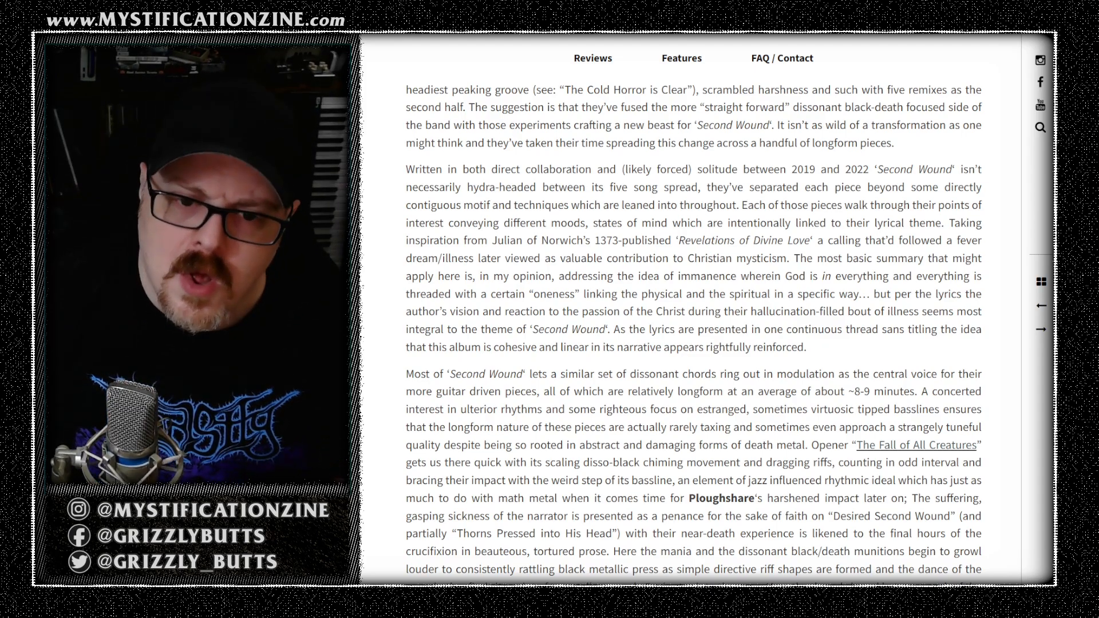
{"action": "scroll", "scroll_direction": "down", "scroll_amount": 3}
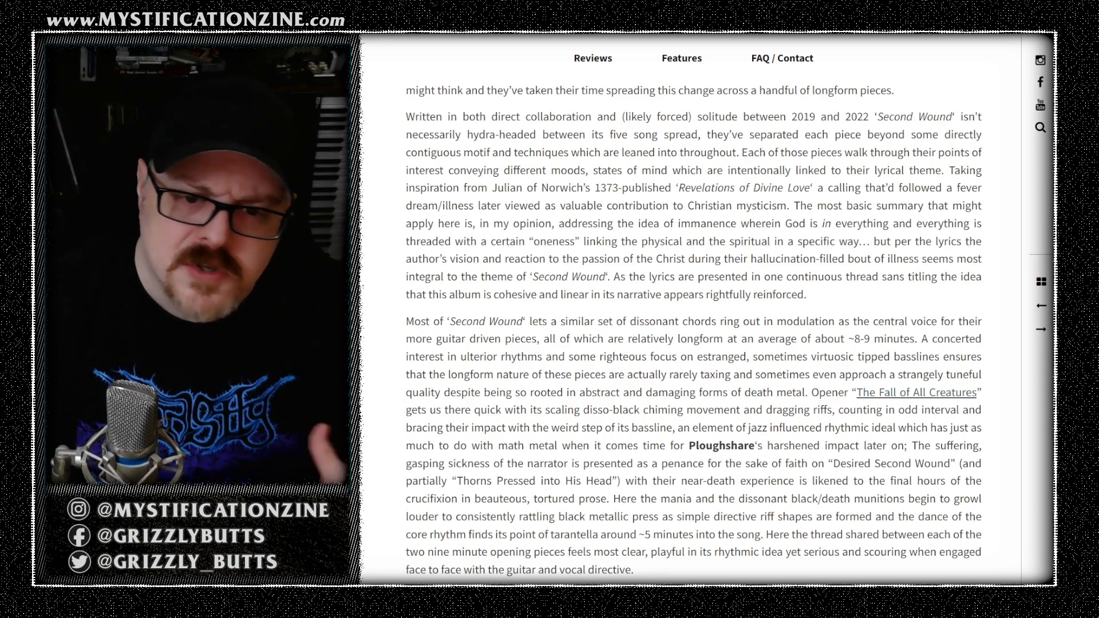
{"action": "scroll", "scroll_direction": "down", "scroll_amount": 3}
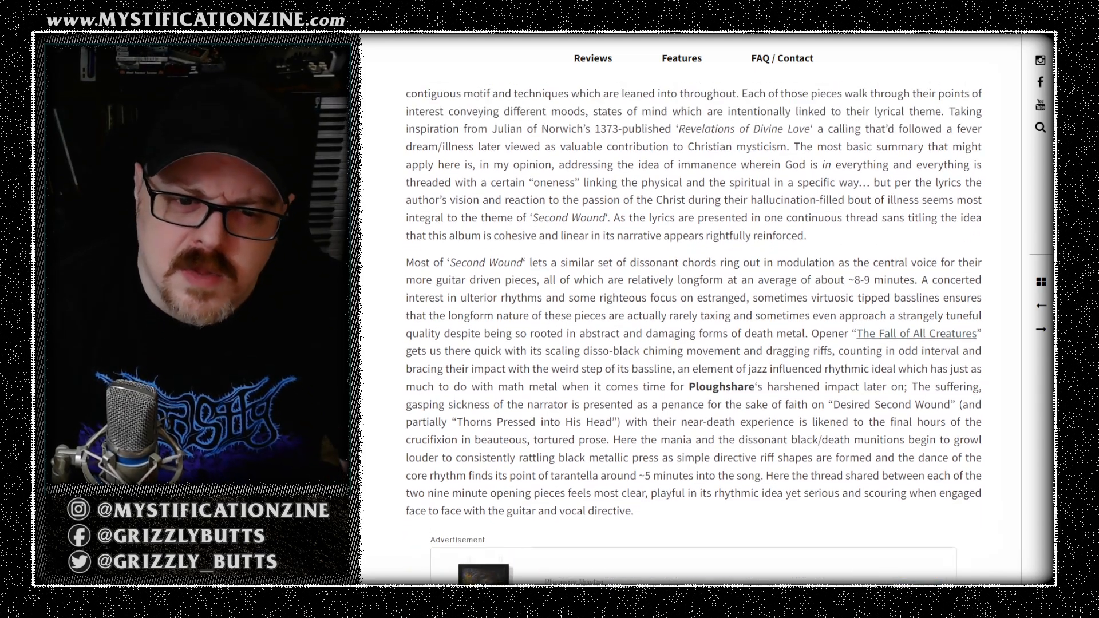
{"action": "scroll", "scroll_direction": "up", "scroll_amount": 3}
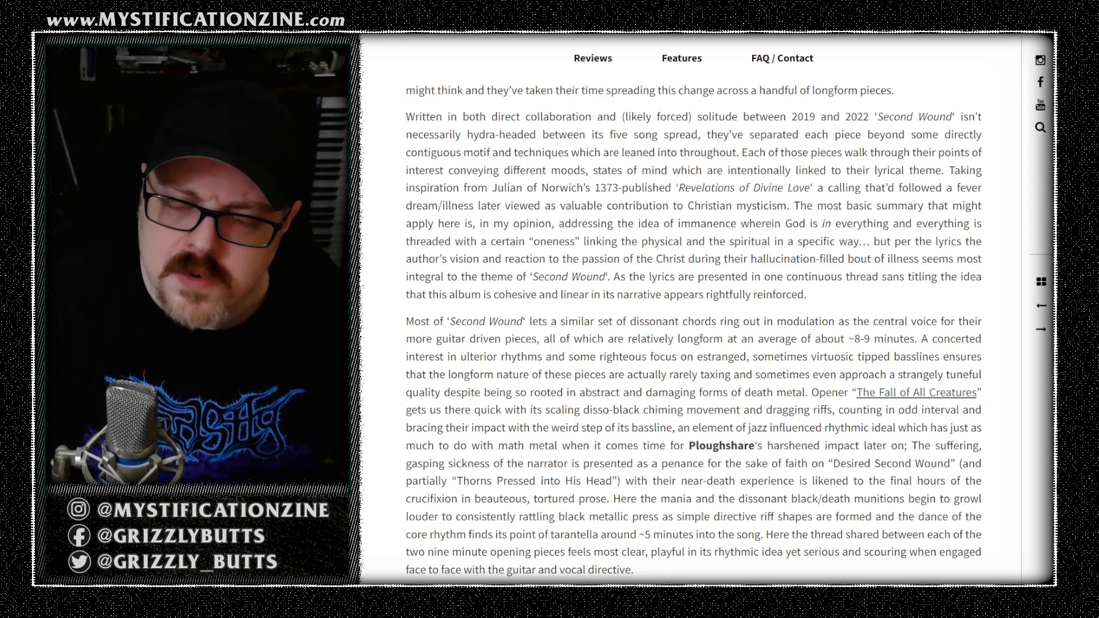
{"action": "scroll", "scroll_direction": "down", "scroll_amount": 3}
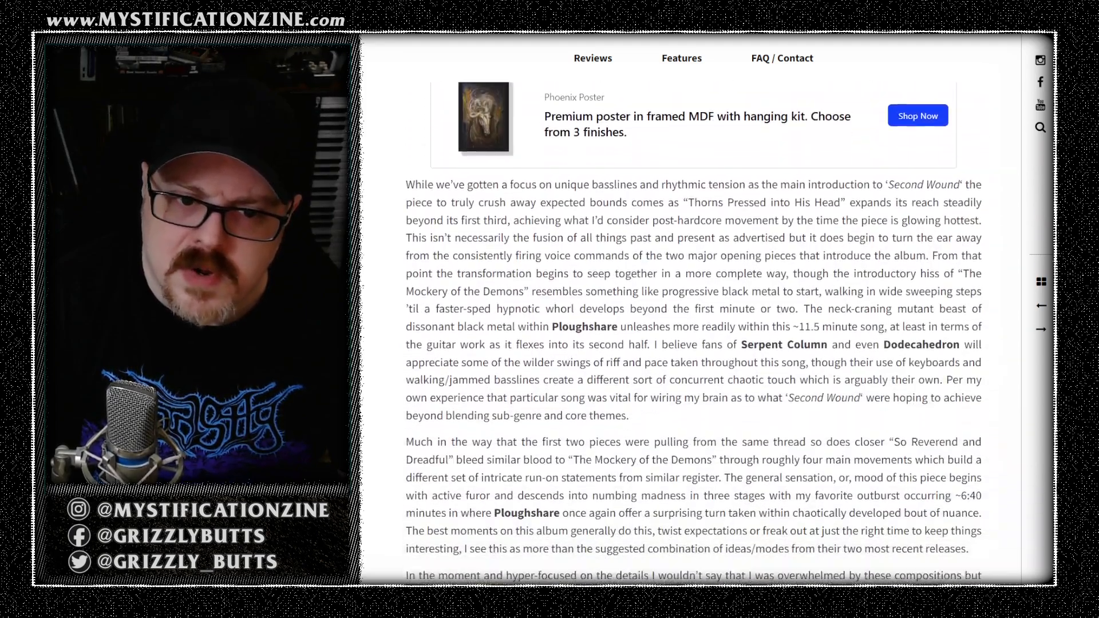
{"action": "scroll", "scroll_direction": "down", "scroll_amount": 3}
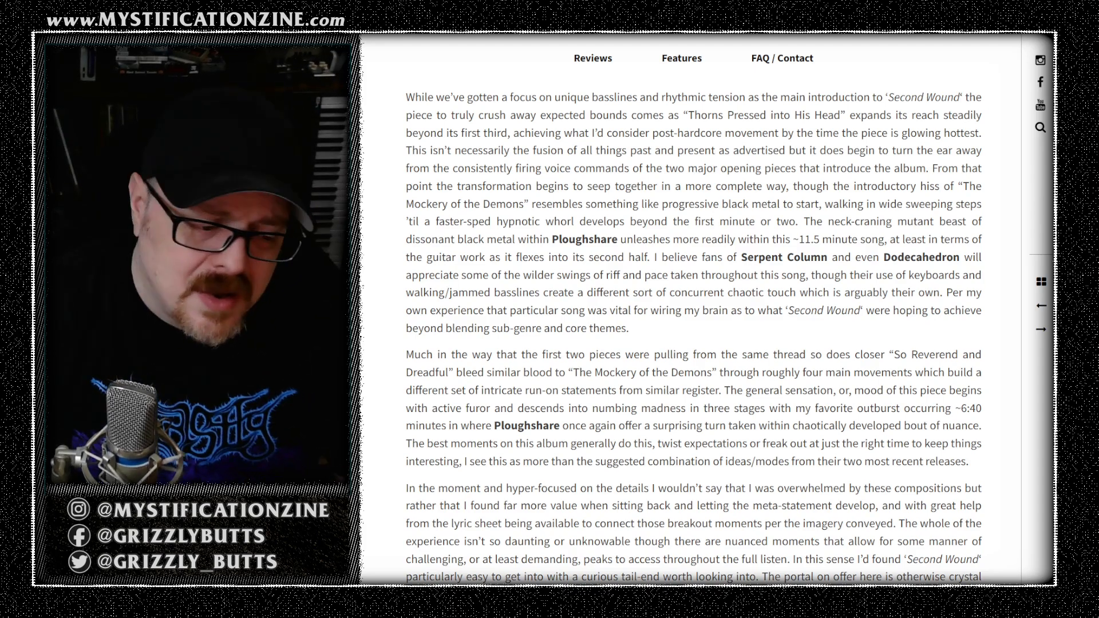
{"action": "scroll", "scroll_direction": "down", "scroll_amount": 3}
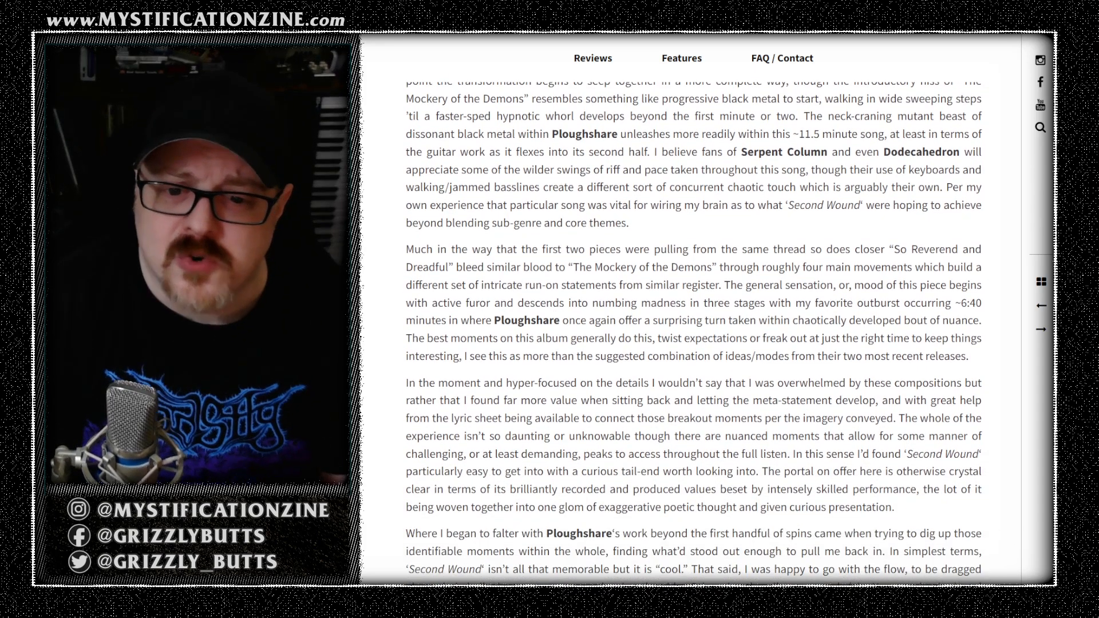
{"action": "scroll", "scroll_direction": "down", "scroll_amount": 3}
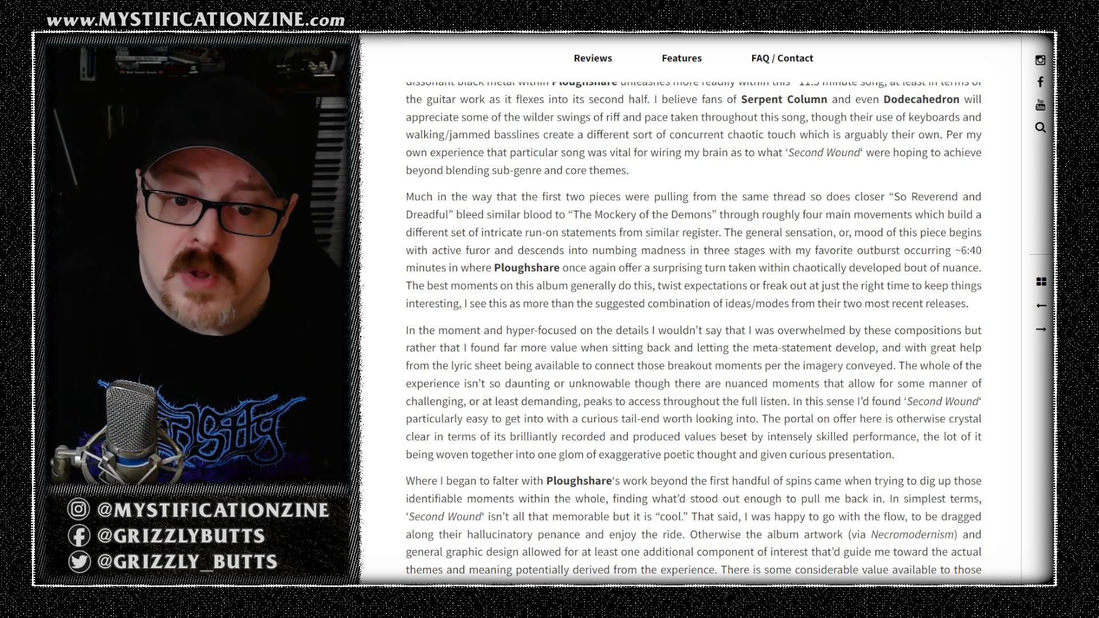
{"action": "scroll", "scroll_direction": "down", "scroll_amount": 3}
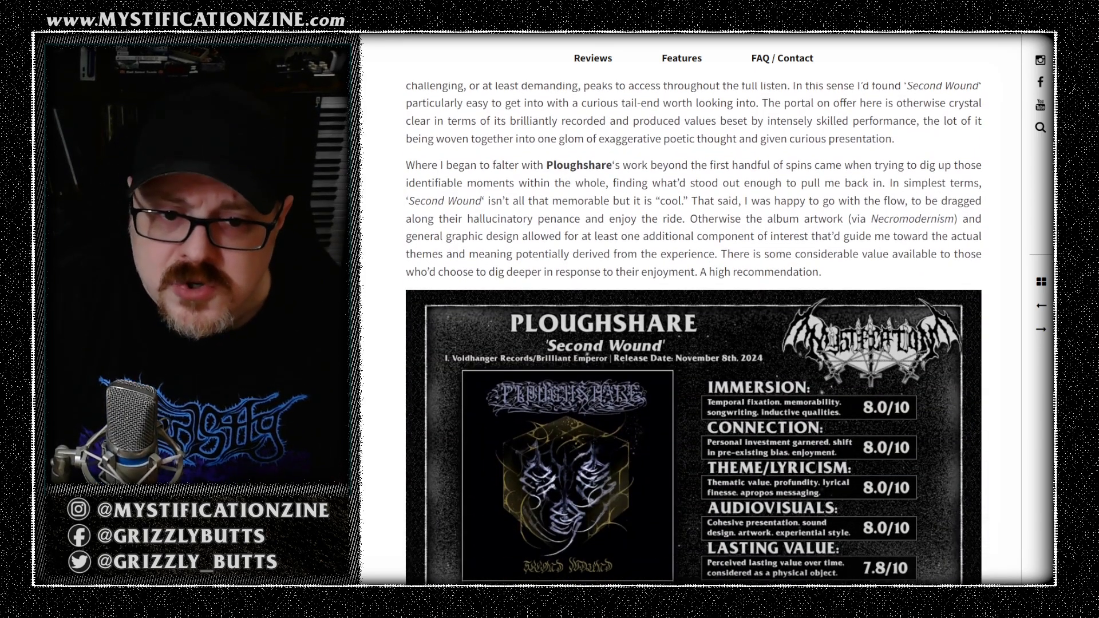
{"action": "scroll", "scroll_direction": "down", "scroll_amount": 3}
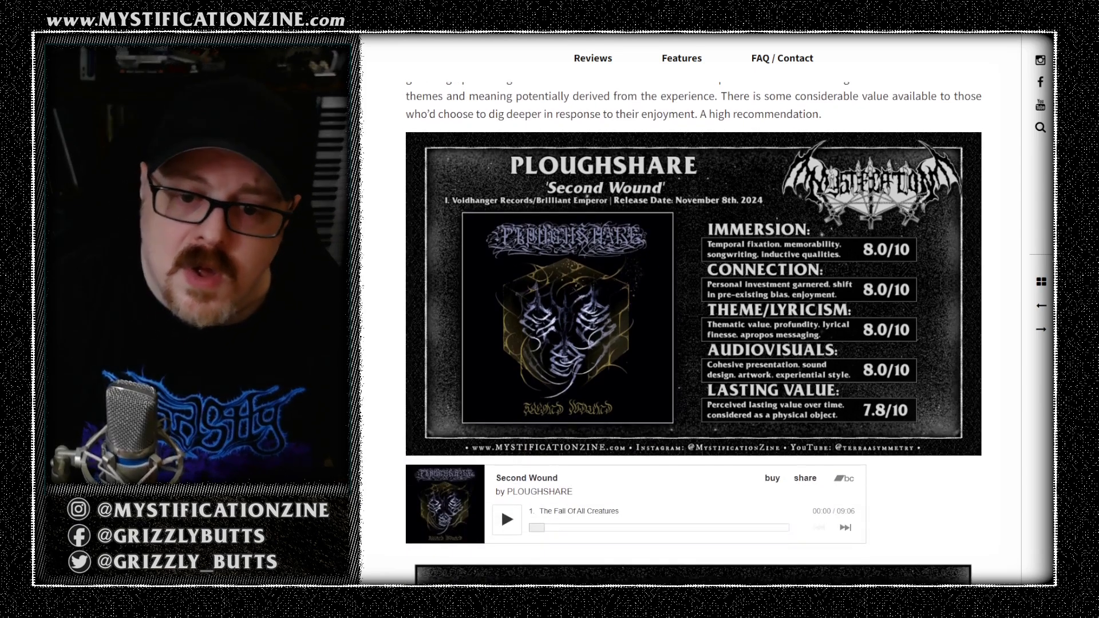